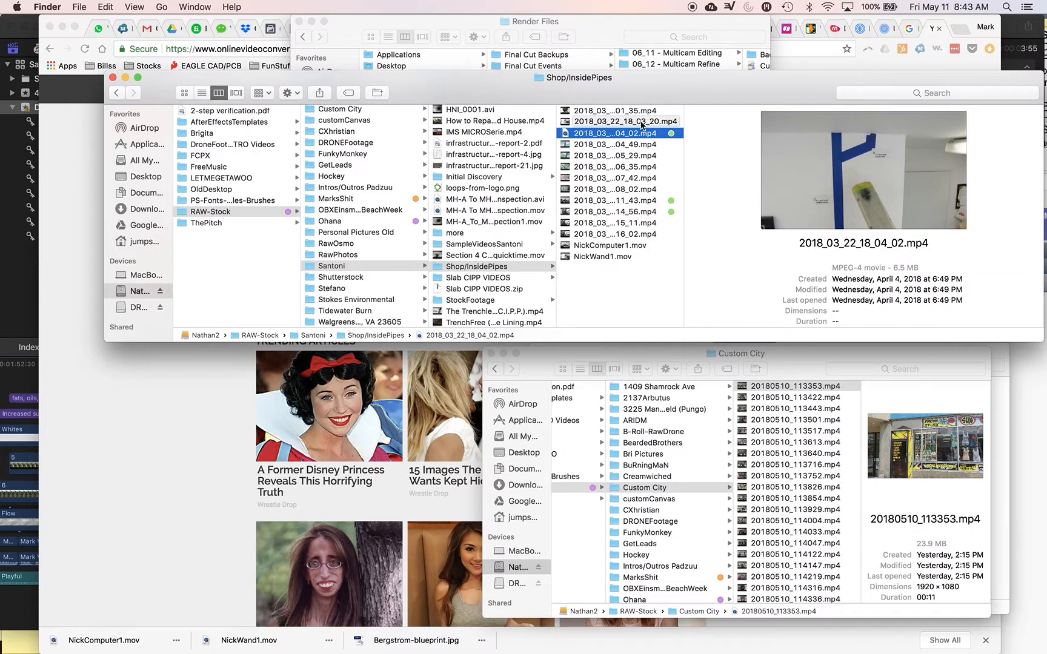
Preview clips in Shop/InsidePipes, settling on 2018_03_22_18_11_43.mp4 of the man at his desk.
click(615, 200)
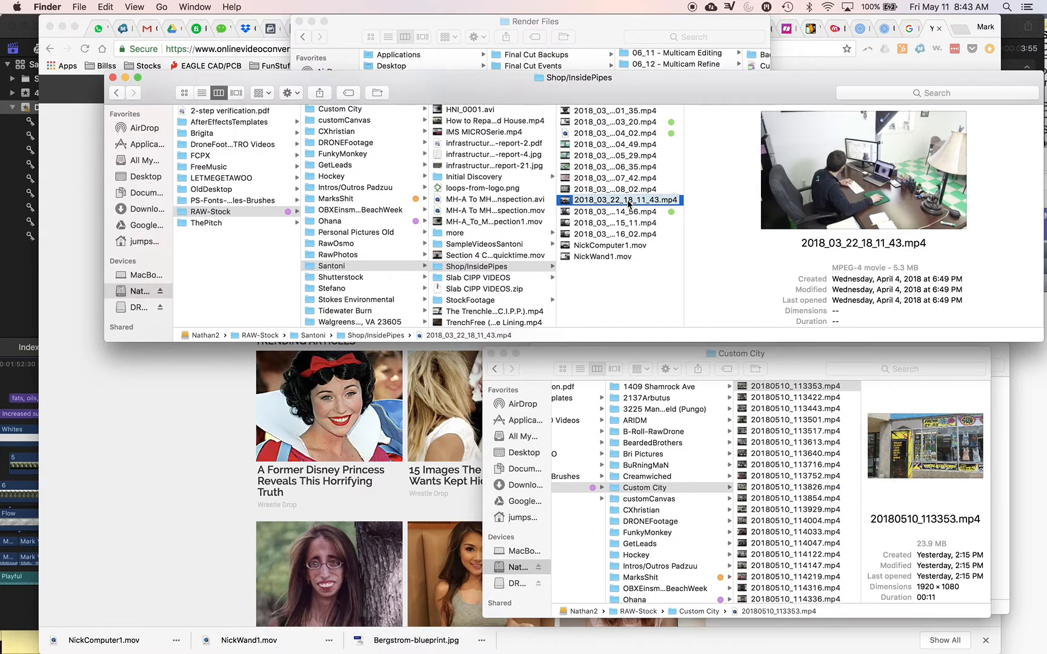
mouse_move(586, 206)
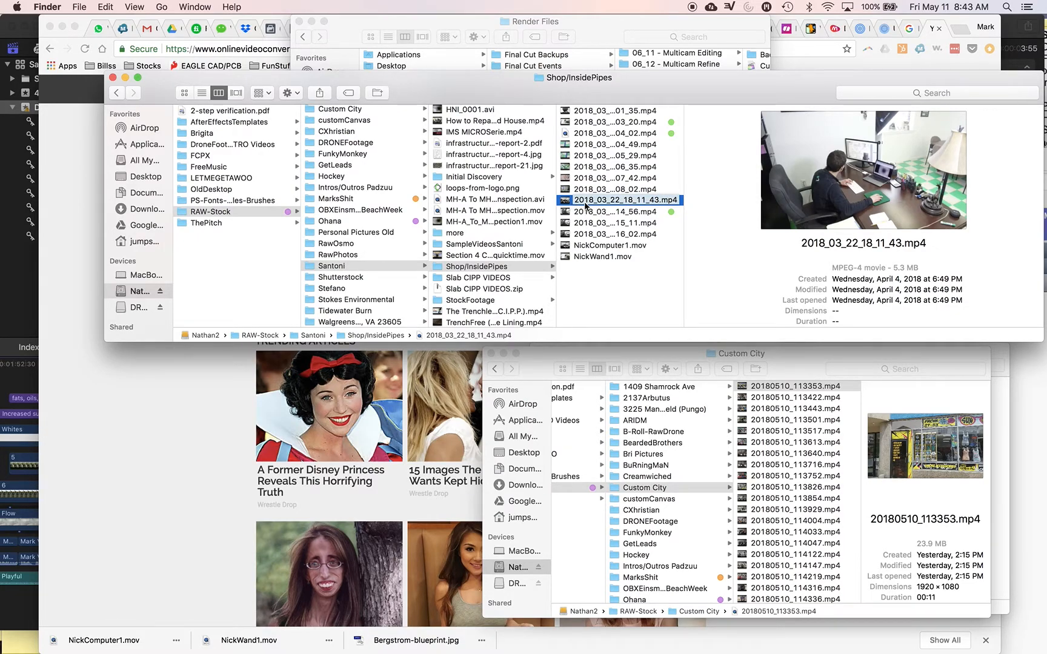
click(614, 211)
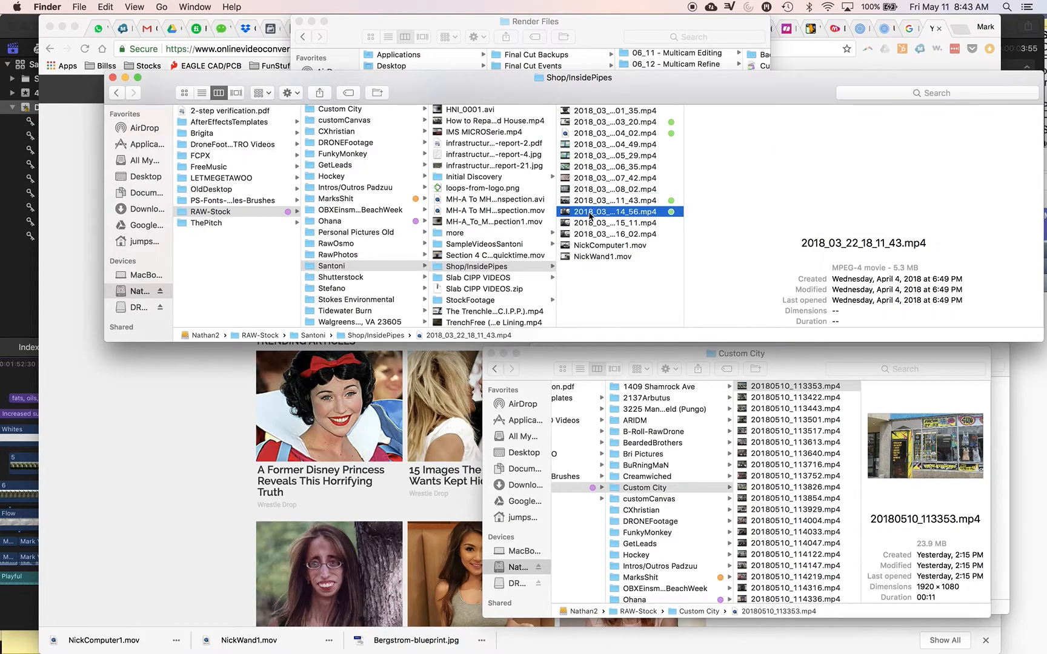
click(613, 200)
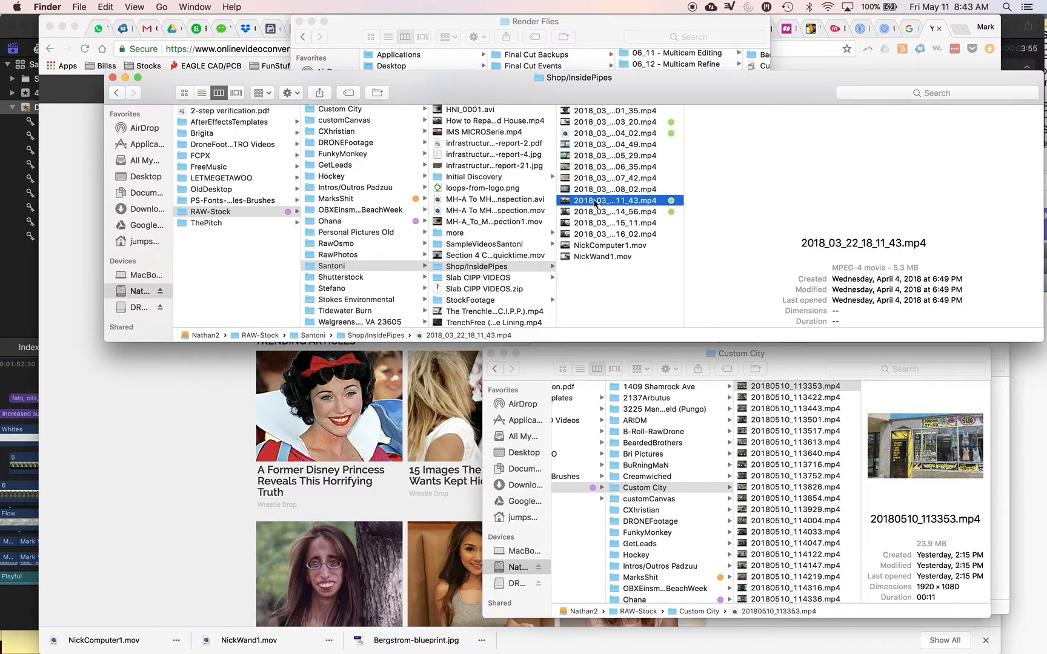
double_click(615, 200)
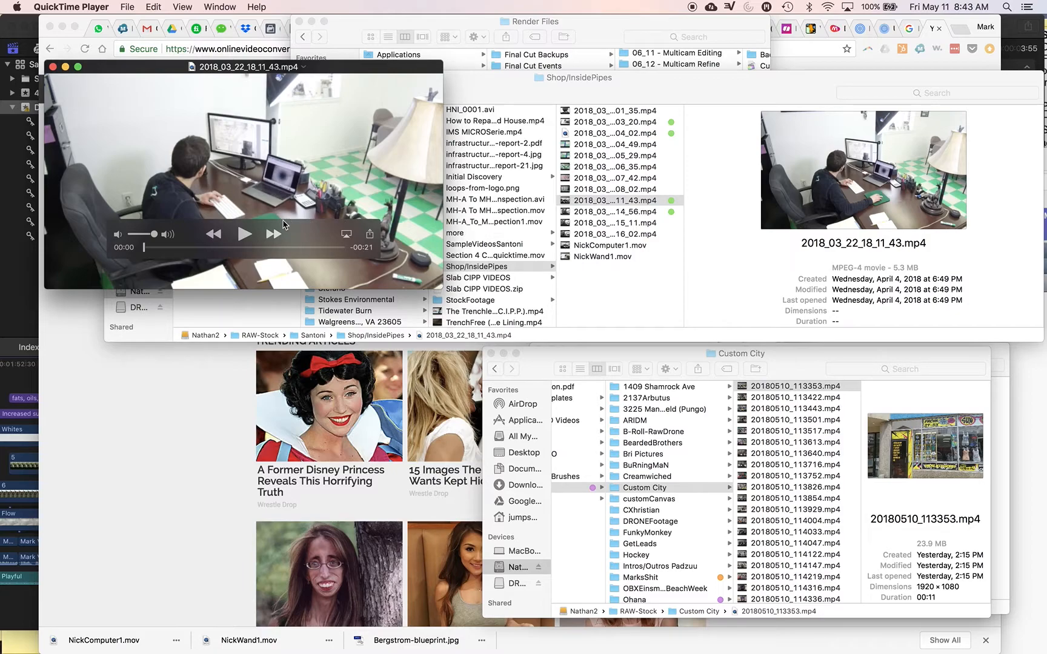
click(244, 234)
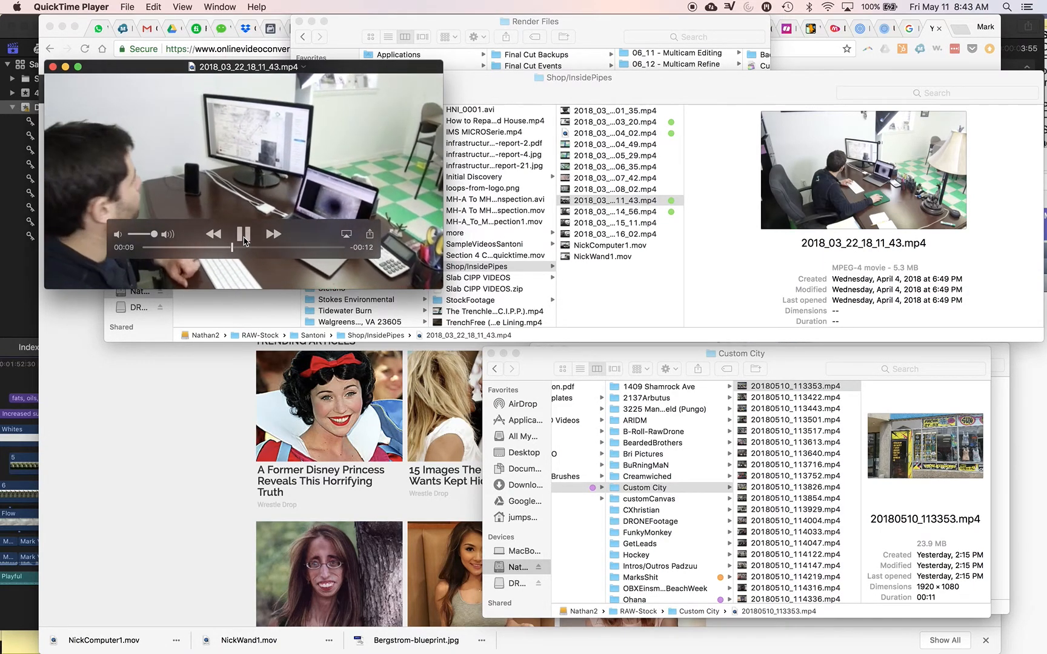
click(244, 234)
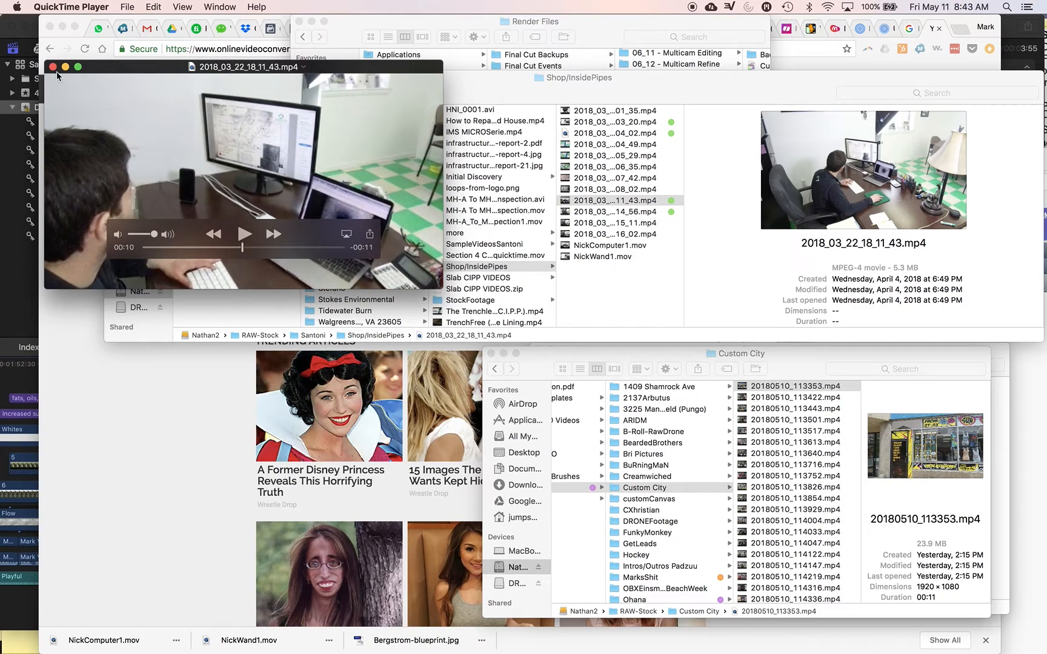
mouse_move(57, 73)
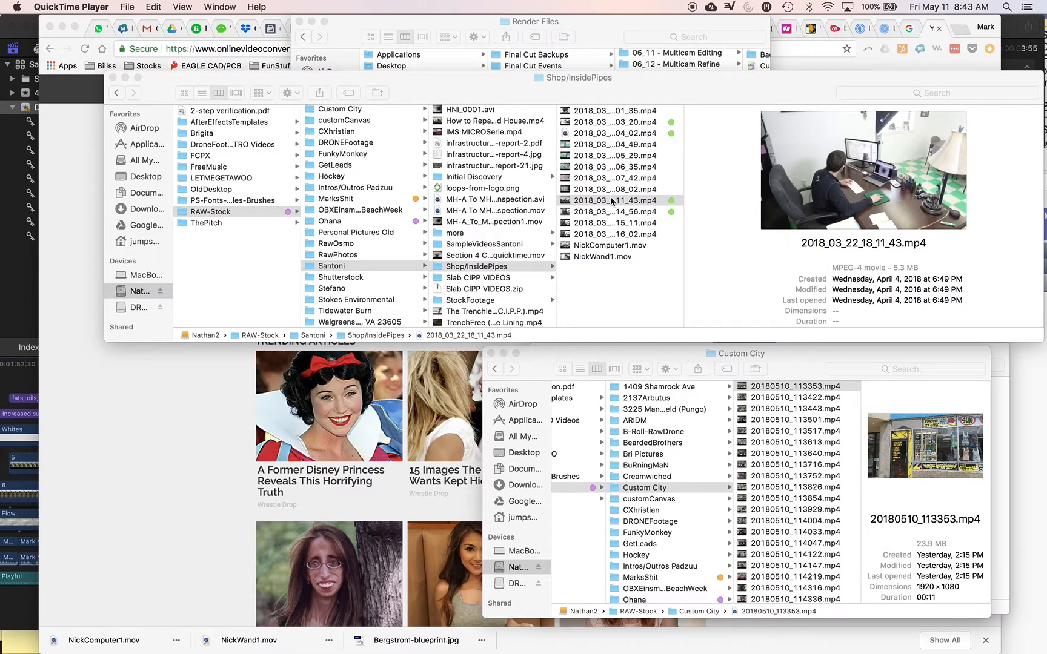
mouse_move(156, 414)
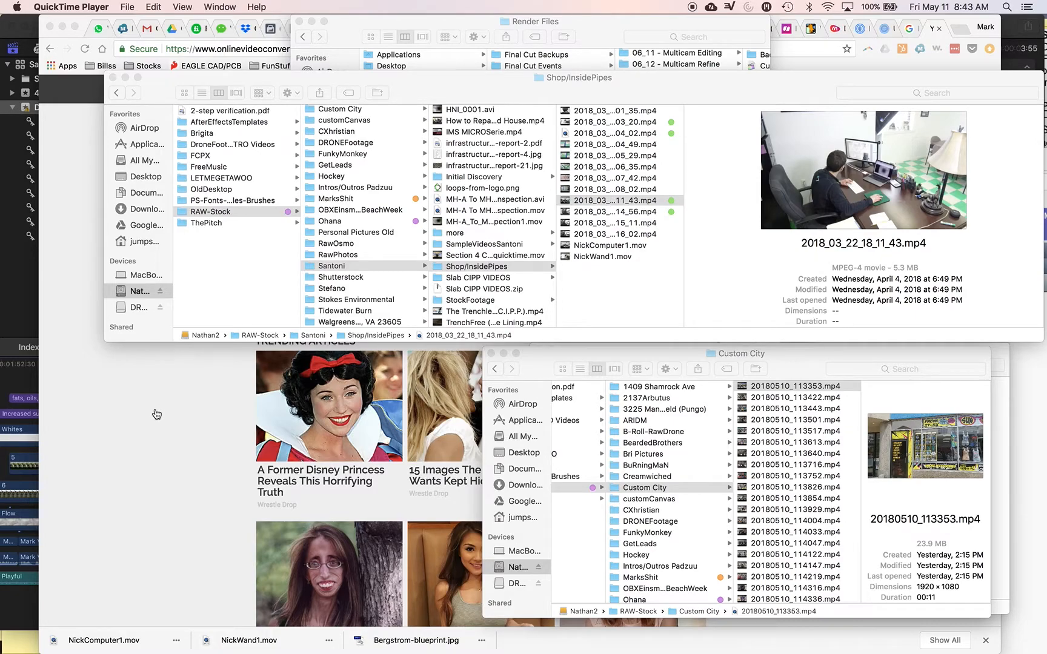
mouse_move(71, 350)
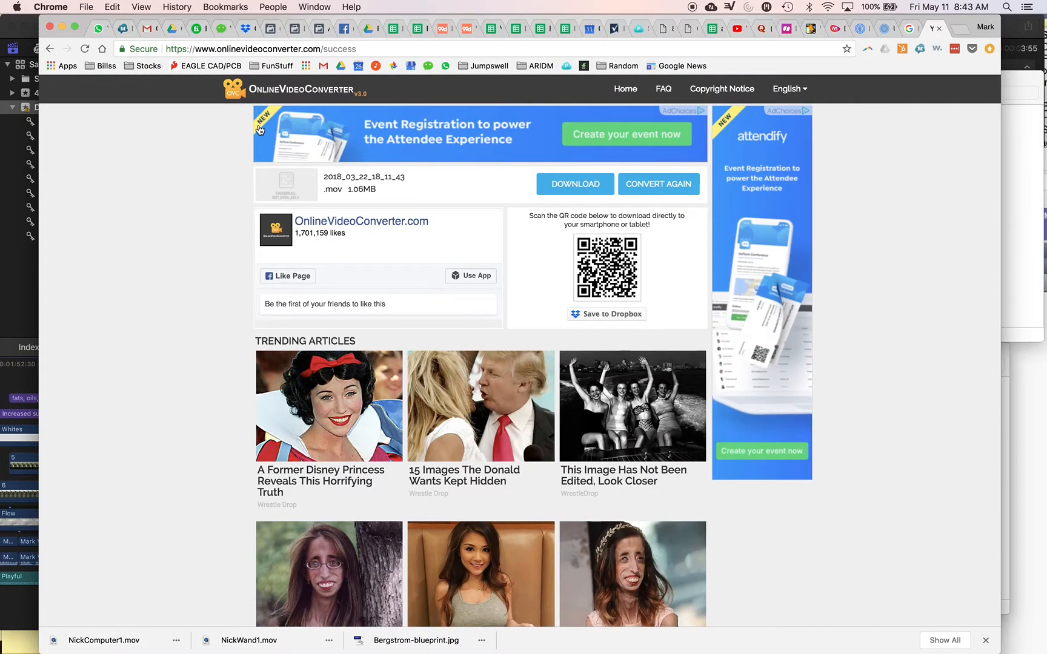
mouse_move(222, 50)
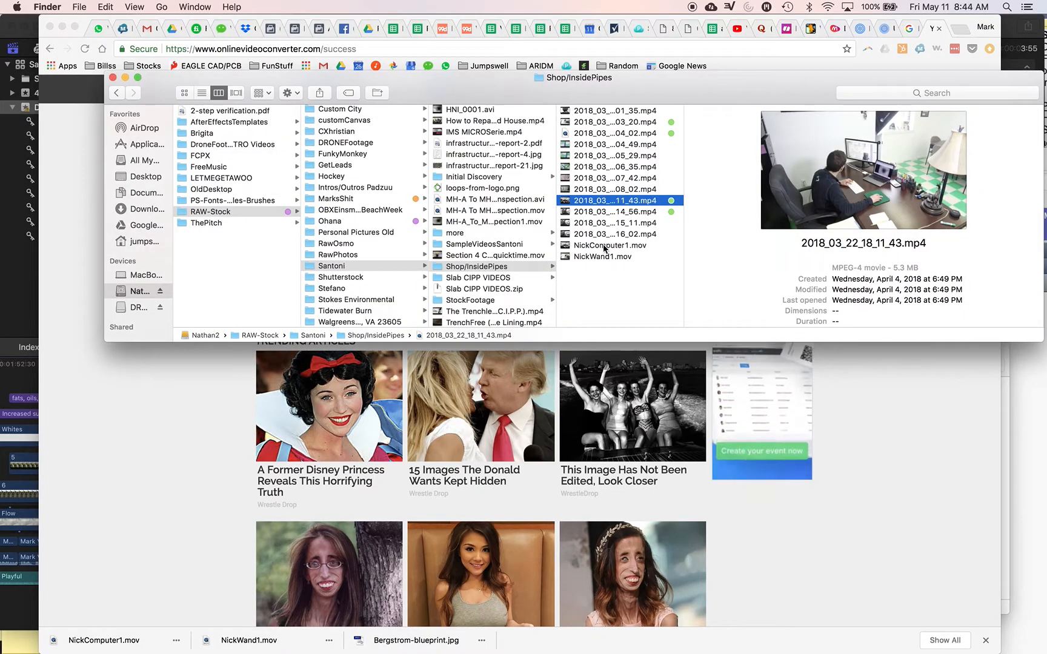
Select the converted NickComputer1.mov in Shop/InsidePipes and open it in QuickTime Player.
click(603, 256)
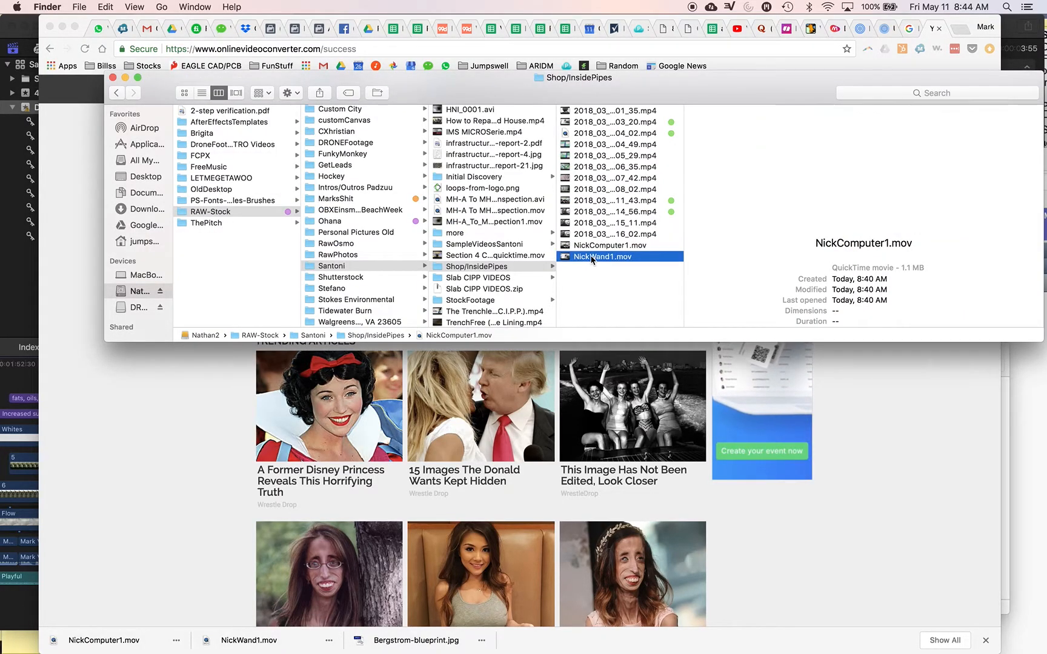
double_click(609, 246)
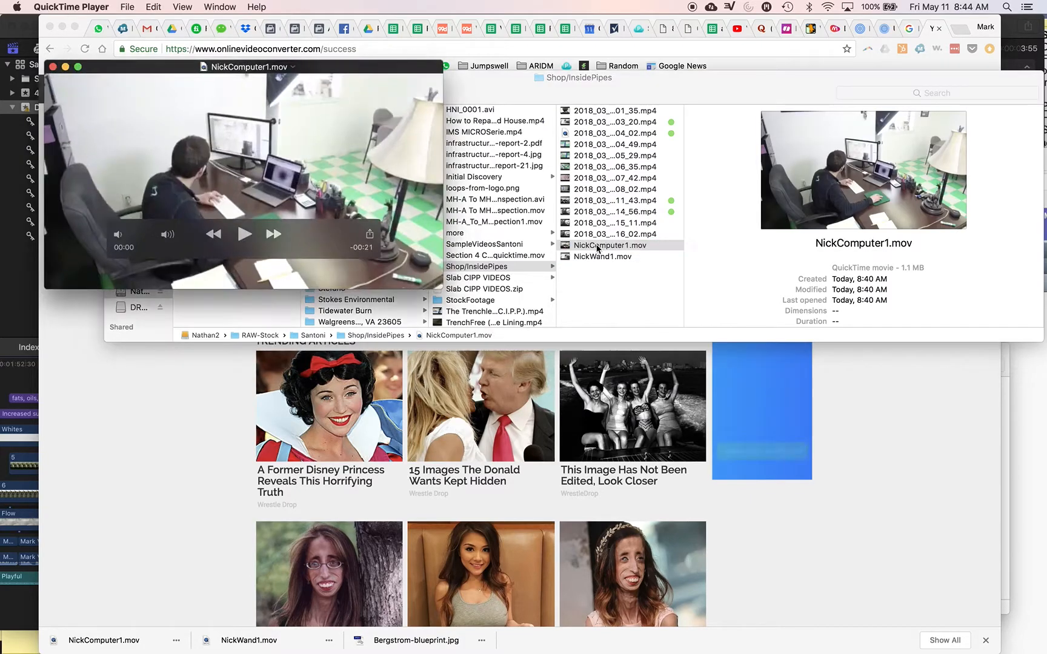
Play NickComputer1.mov for ten seconds, then type the Final Cut Pro error 10008 message as a search.
click(244, 234)
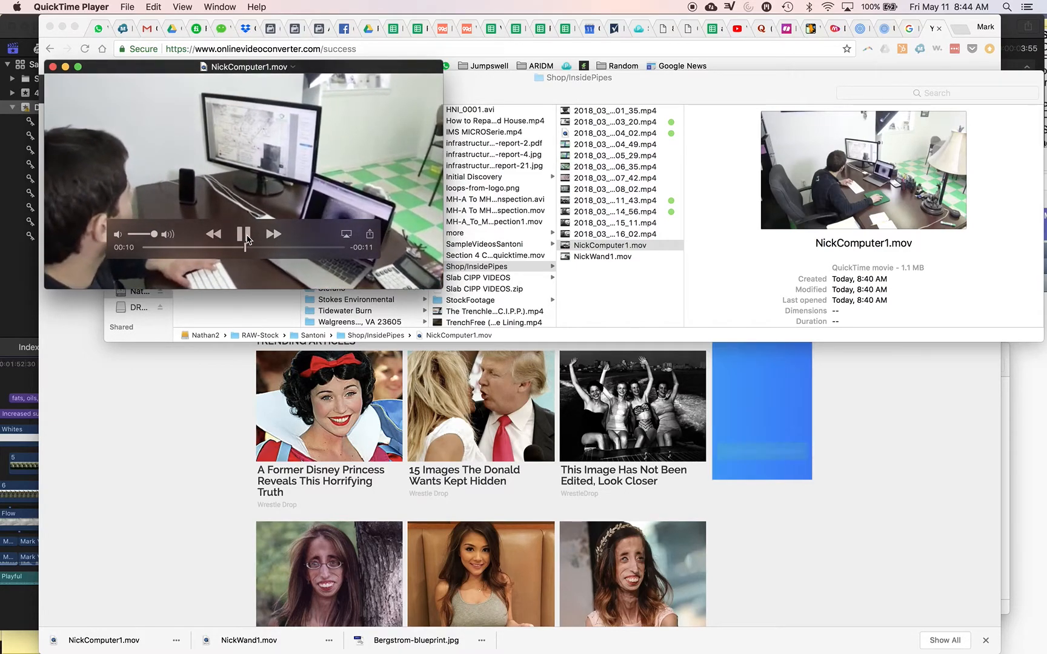
click(244, 233)
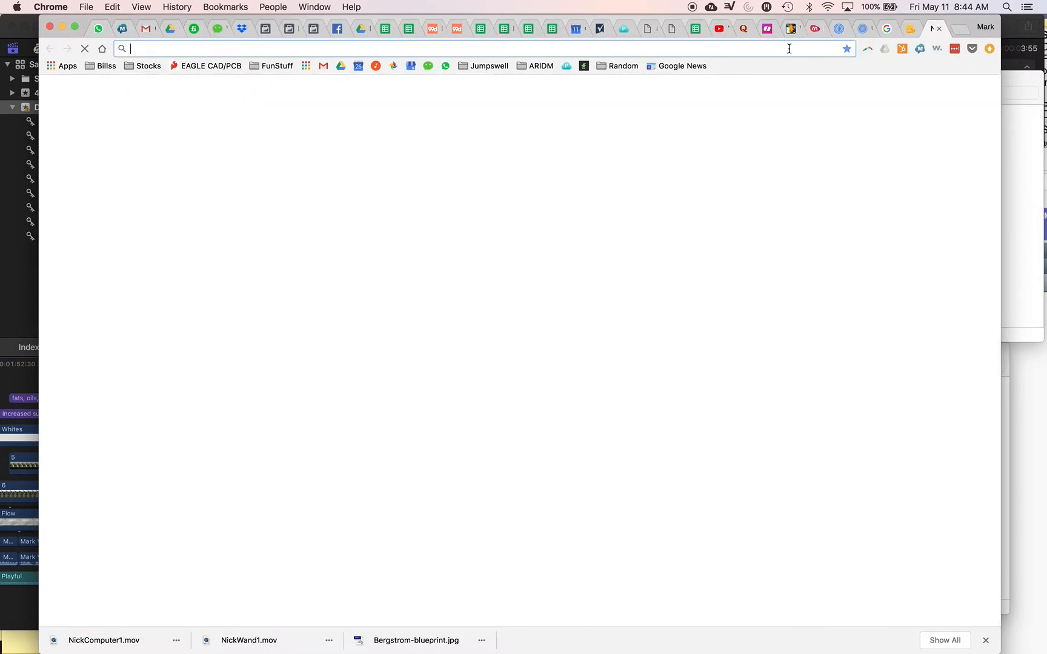
text(Video rendering error: 10008 (Final Cut Pro error 10008: renderVideoFrame failed))
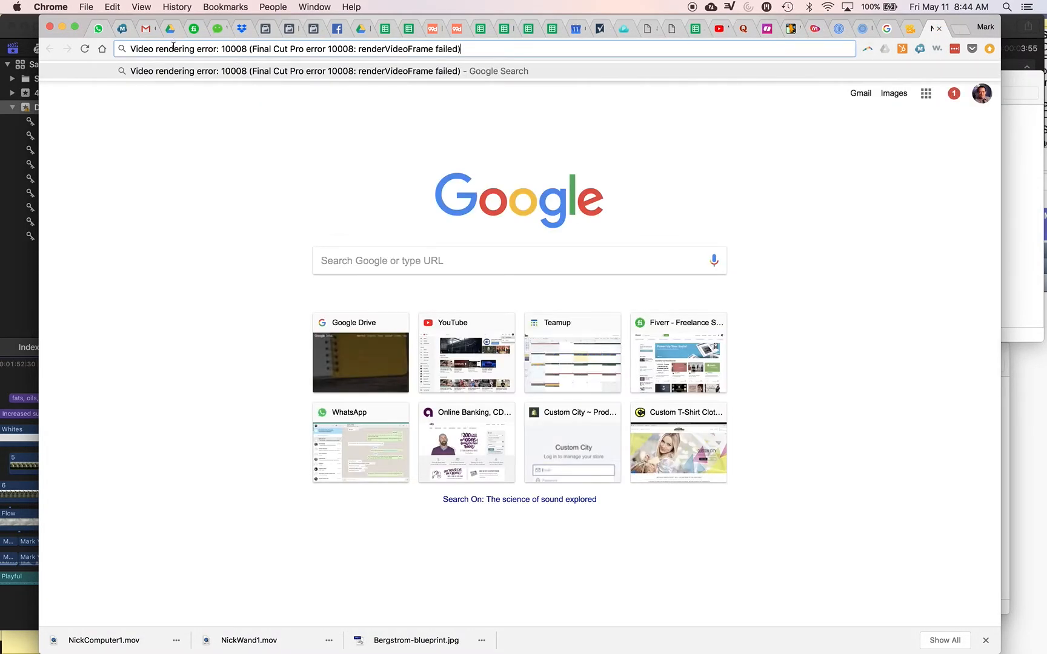
mouse_move(227, 49)
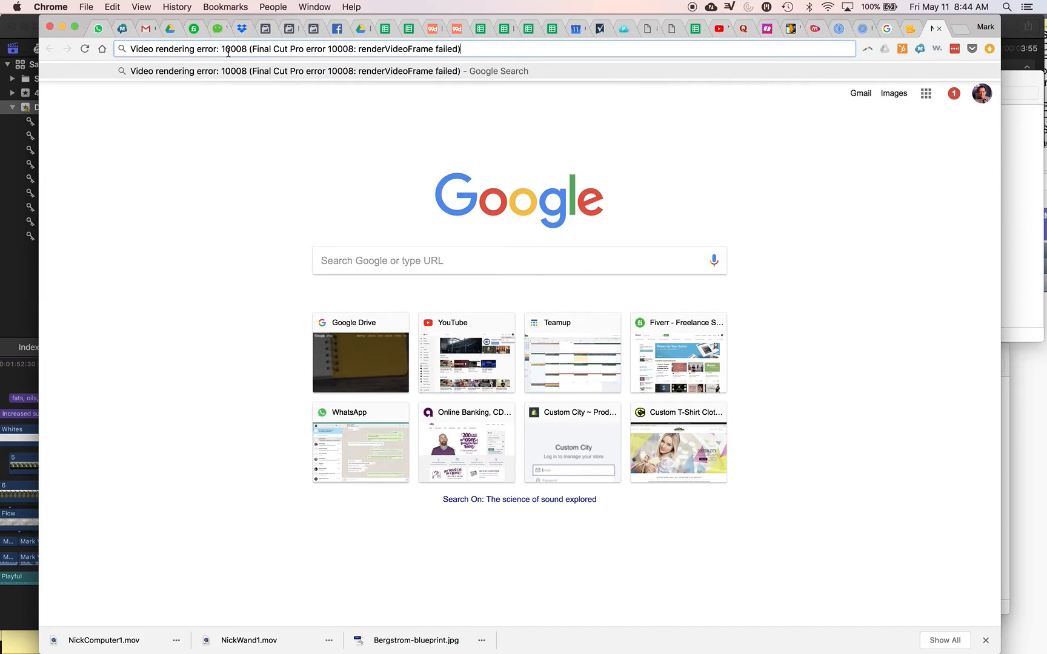